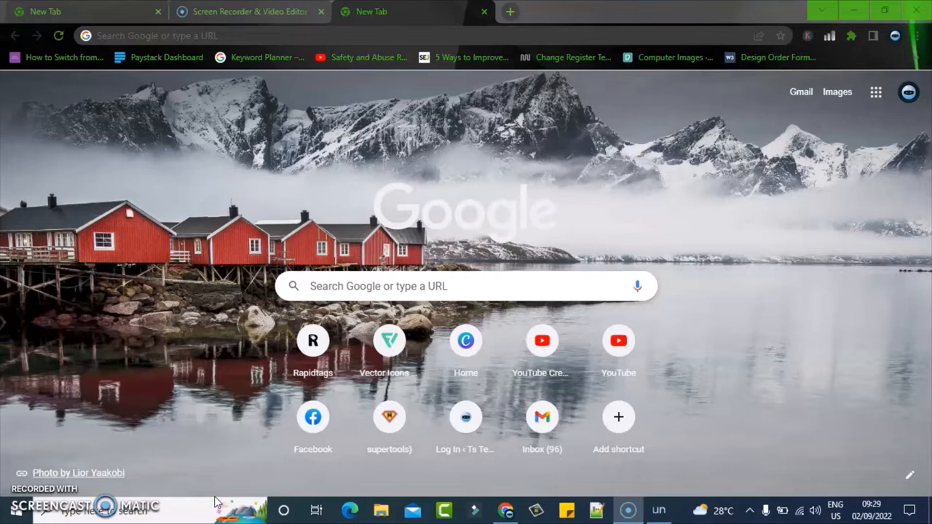
pyautogui.moveTo(466, 417)
pyautogui.write('google.com')
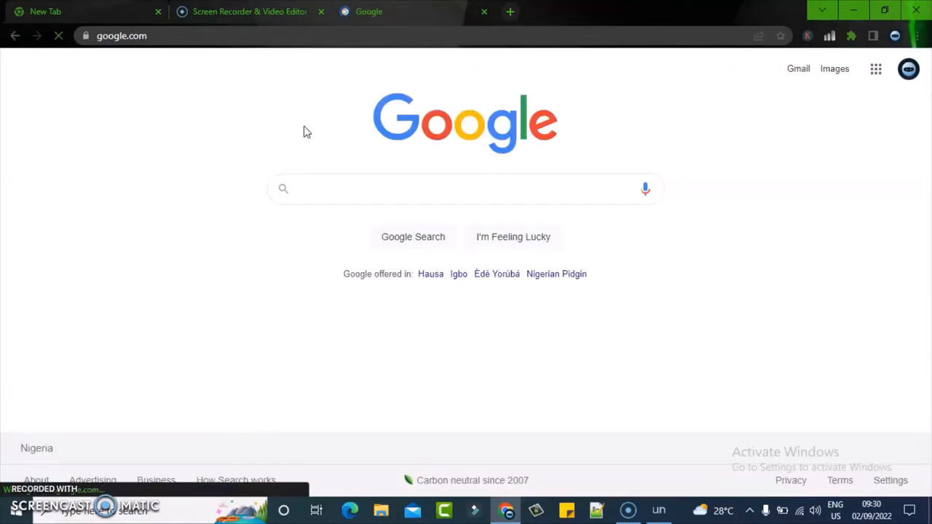
pyautogui.moveTo(856, 201)
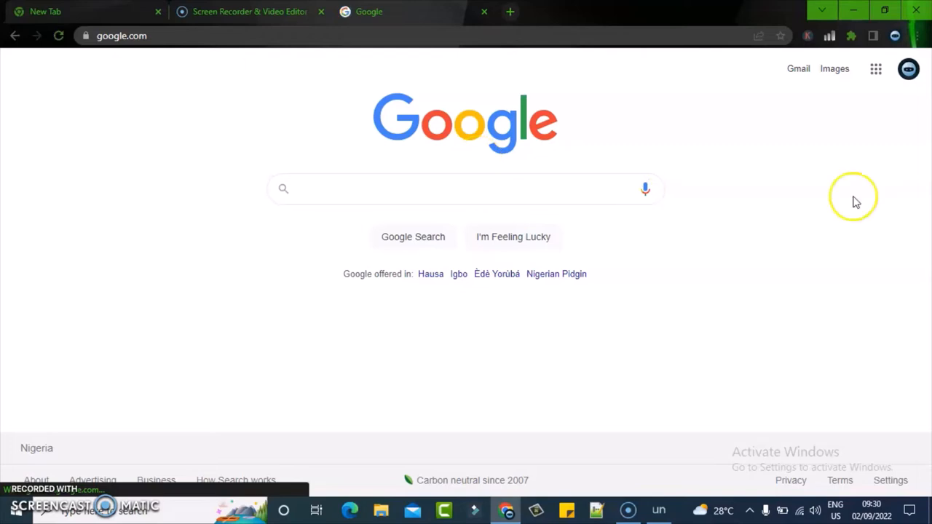
pyautogui.moveTo(909, 69)
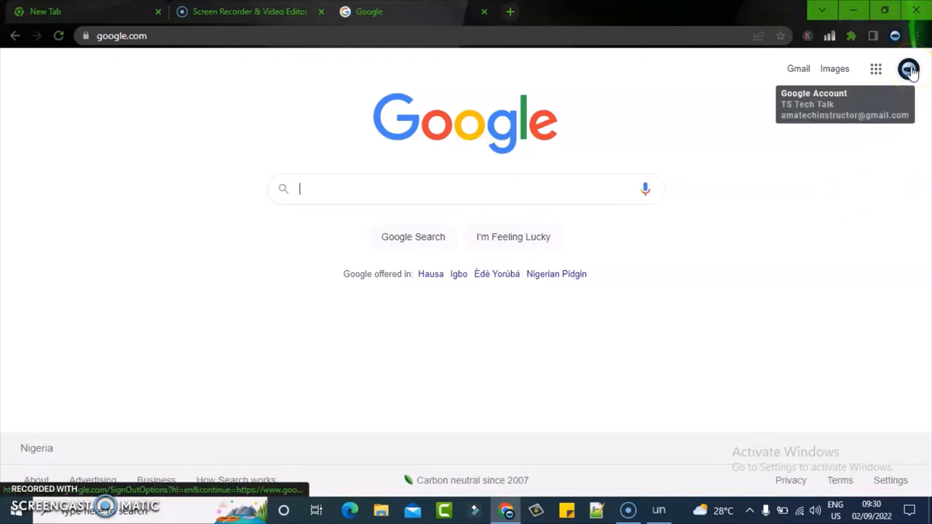
# - Go from the profile avatar menu to 'Manage your Google Account'
pyautogui.click(908, 68)
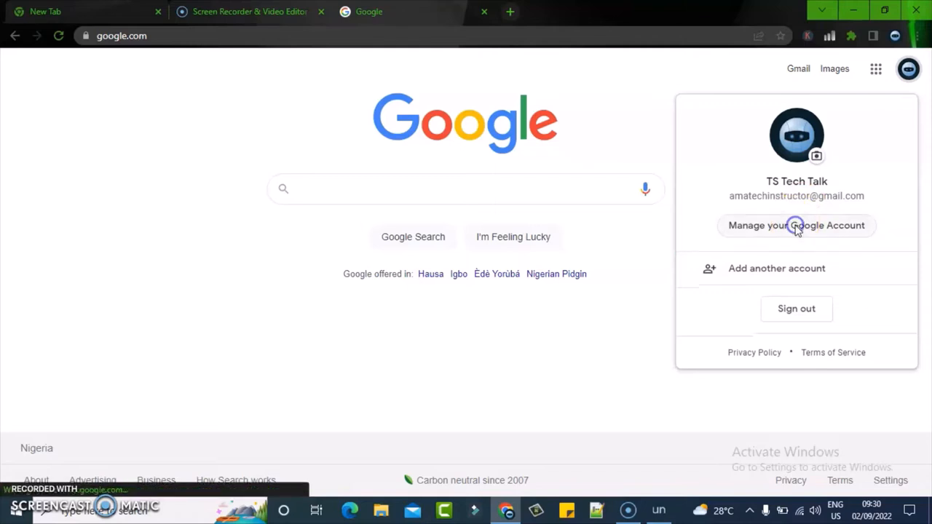
pyautogui.click(795, 224)
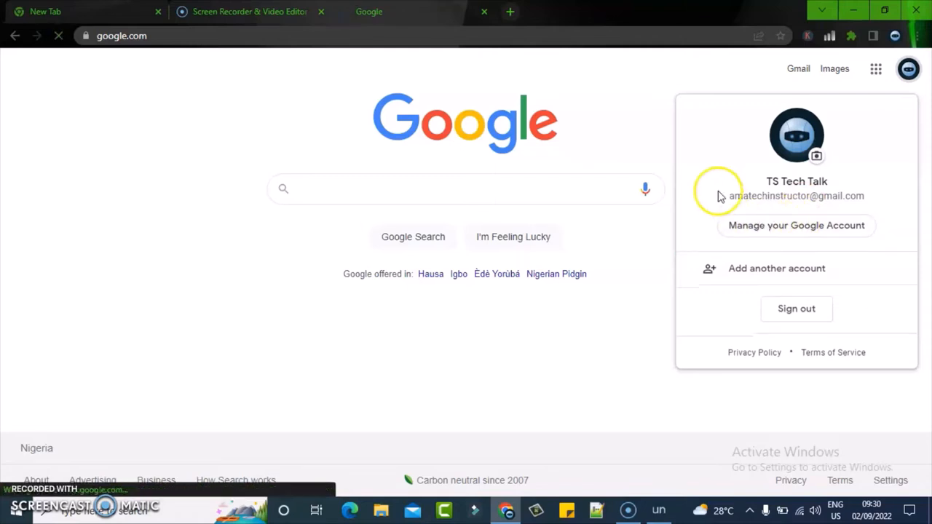
pyautogui.click(795, 224)
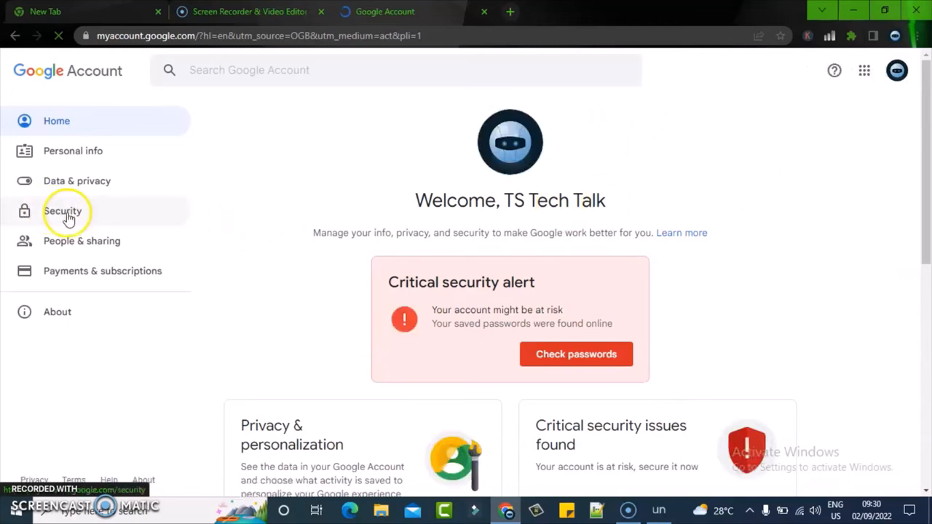
# - Show the Security page and reach the 'Third-party apps with account access' card listing TubeBuddy
pyautogui.click(63, 210)
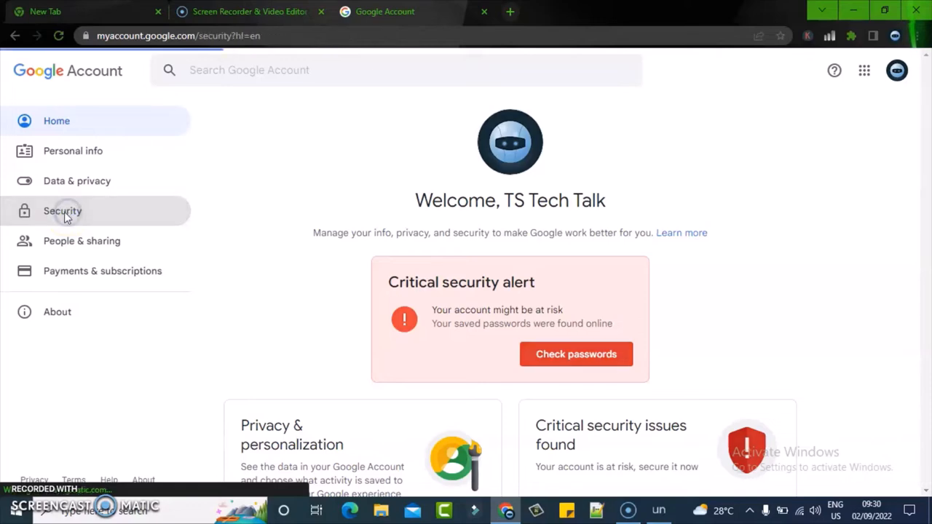
pyautogui.click(62, 210)
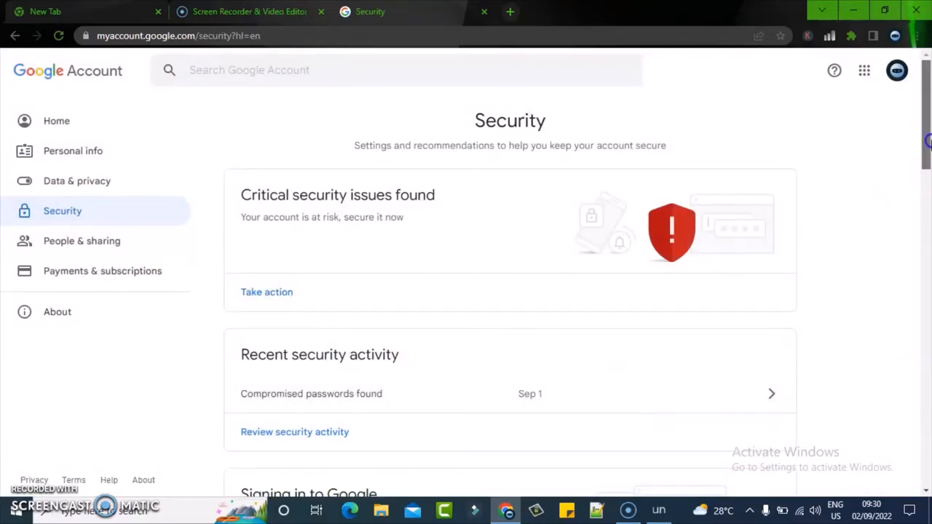
pyautogui.scroll(-3)
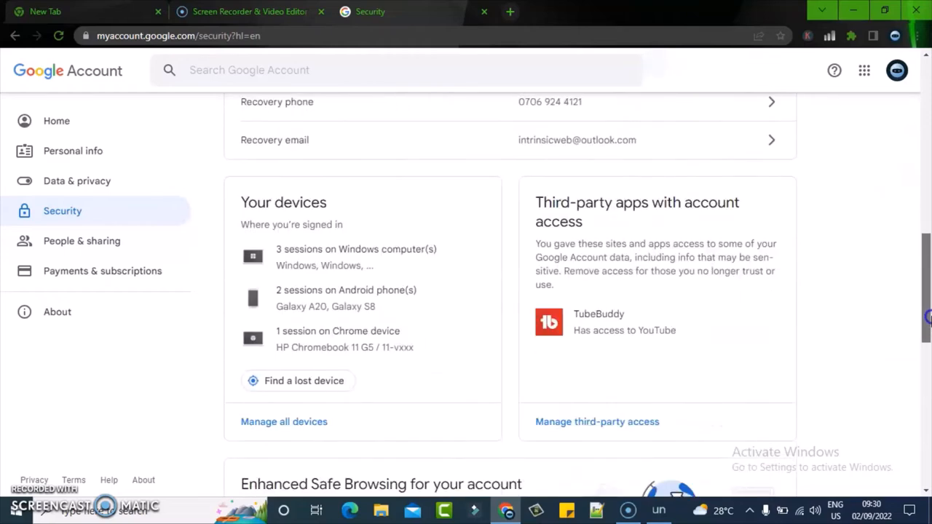
pyautogui.scroll(-3)
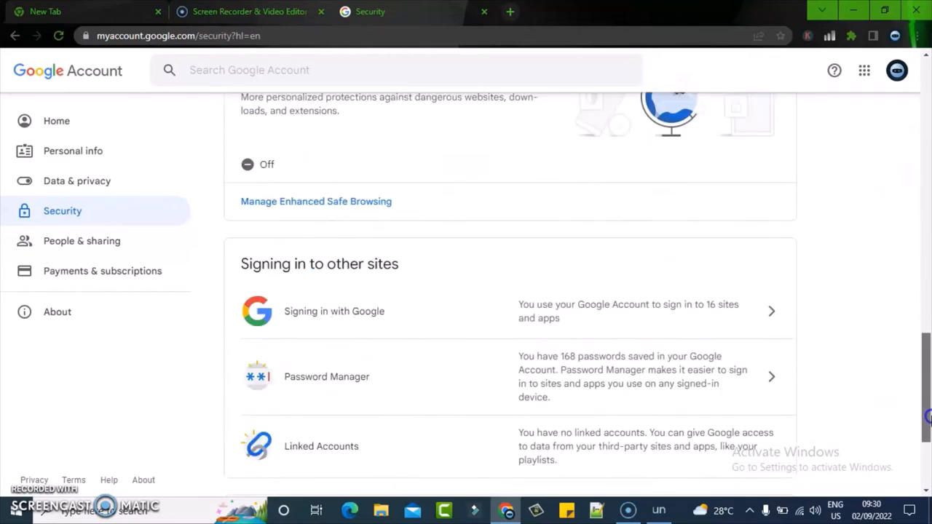
pyautogui.scroll(3)
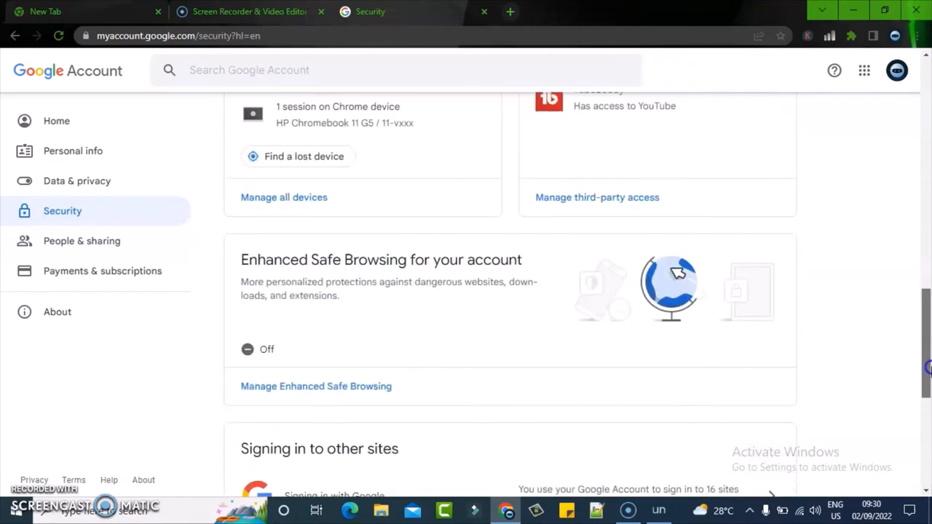
pyautogui.scroll(3)
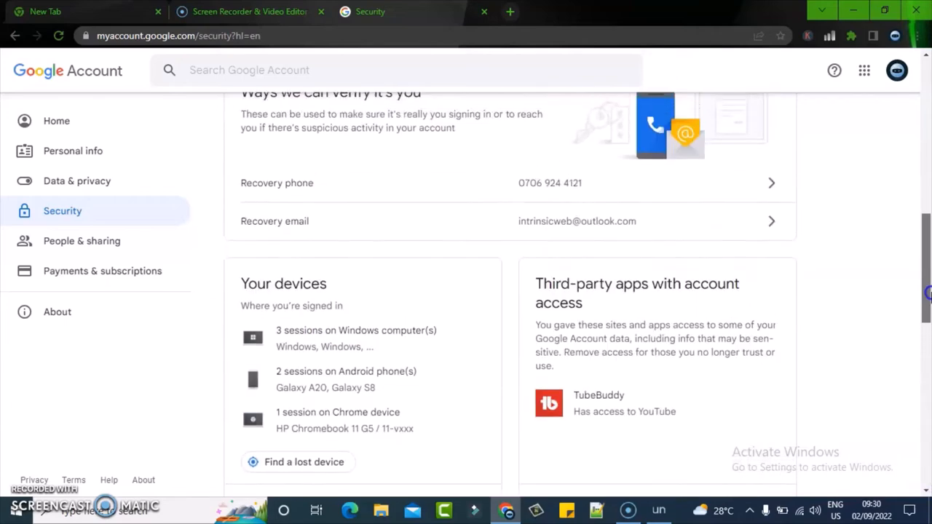
pyautogui.scroll(-3)
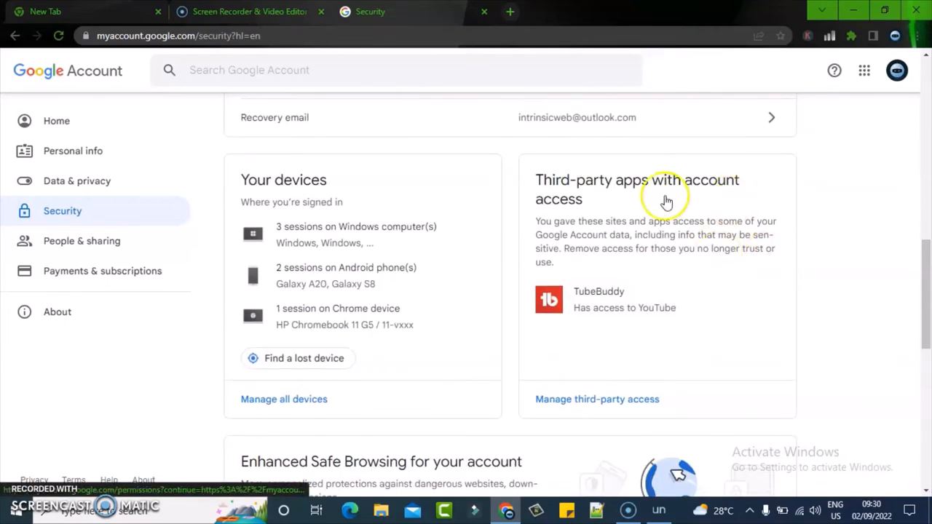
pyautogui.click(597, 399)
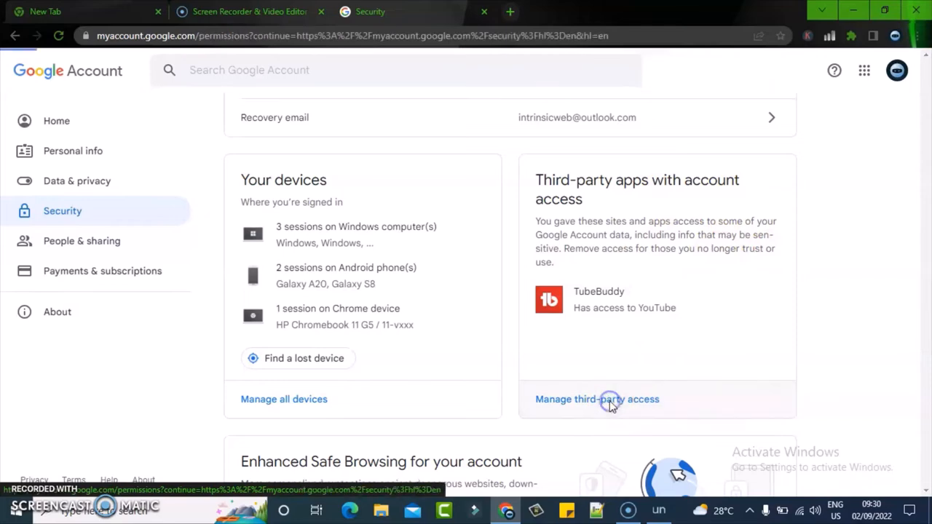
pyautogui.click(597, 399)
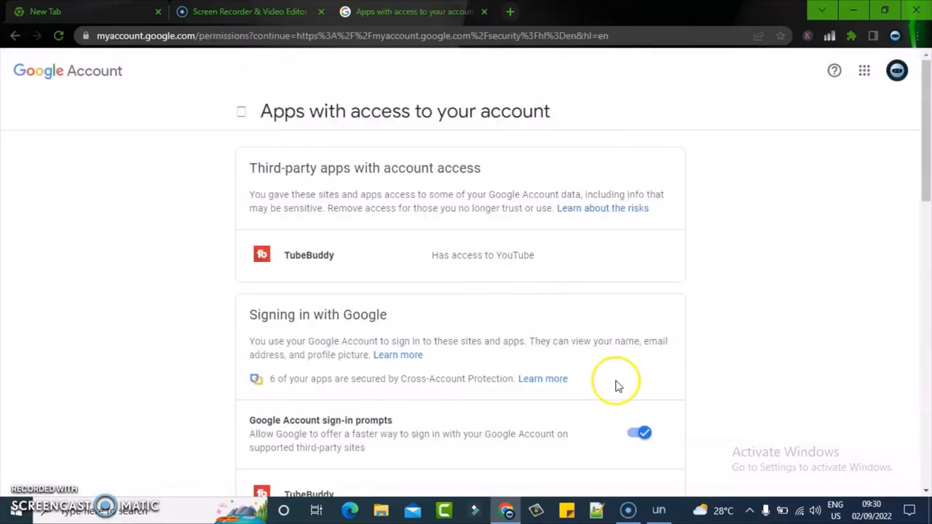
pyautogui.moveTo(763, 303)
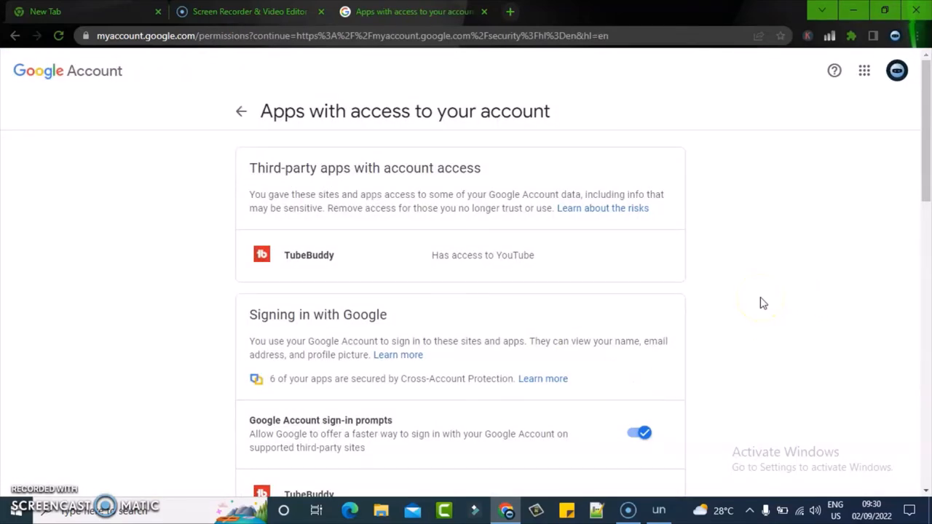
pyautogui.moveTo(505, 246)
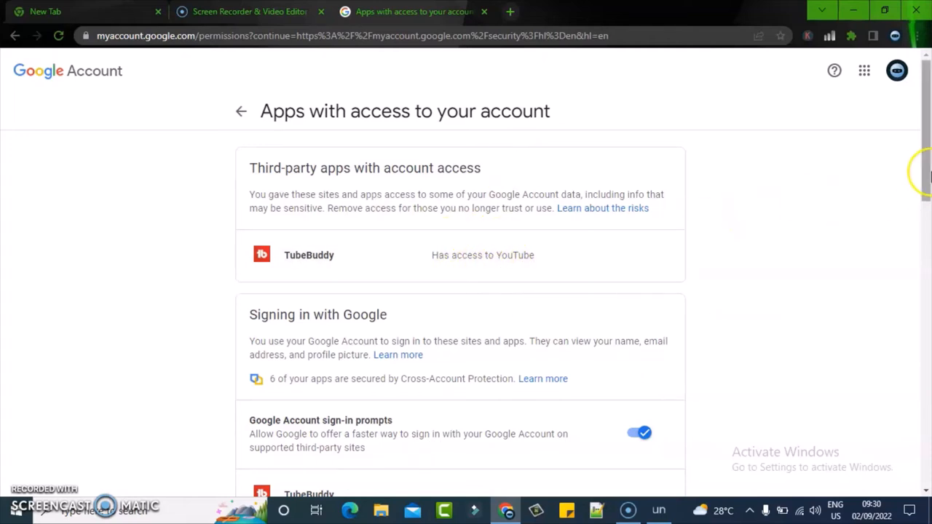
pyautogui.scroll(-3)
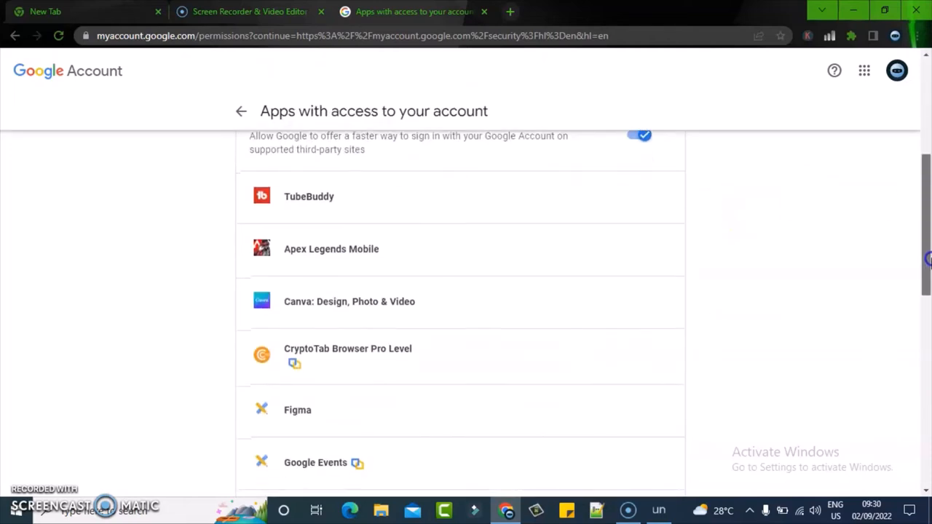
pyautogui.moveTo(656, 347)
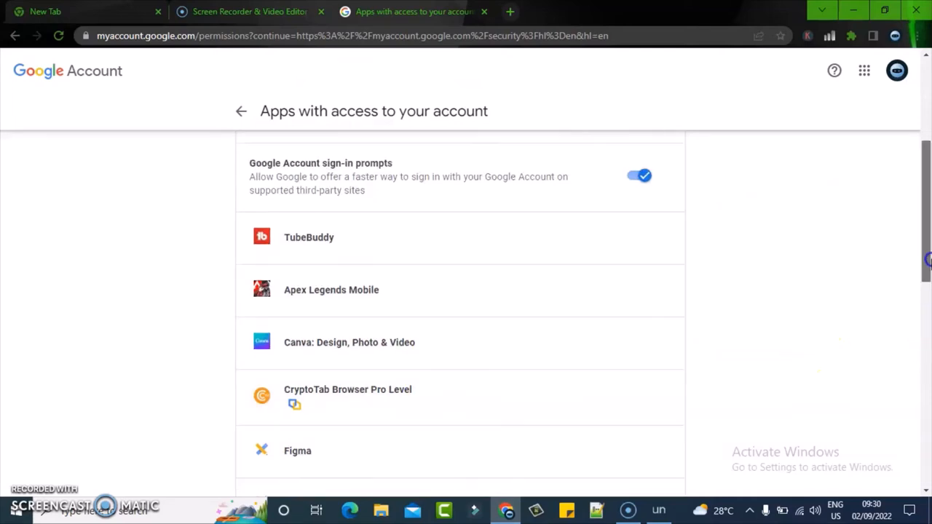
pyautogui.scroll(3)
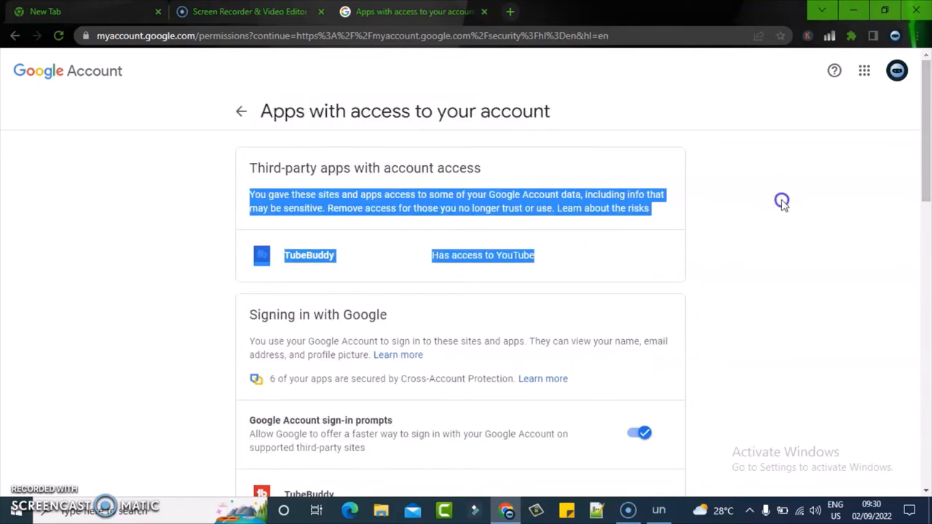
pyautogui.scroll(-3)
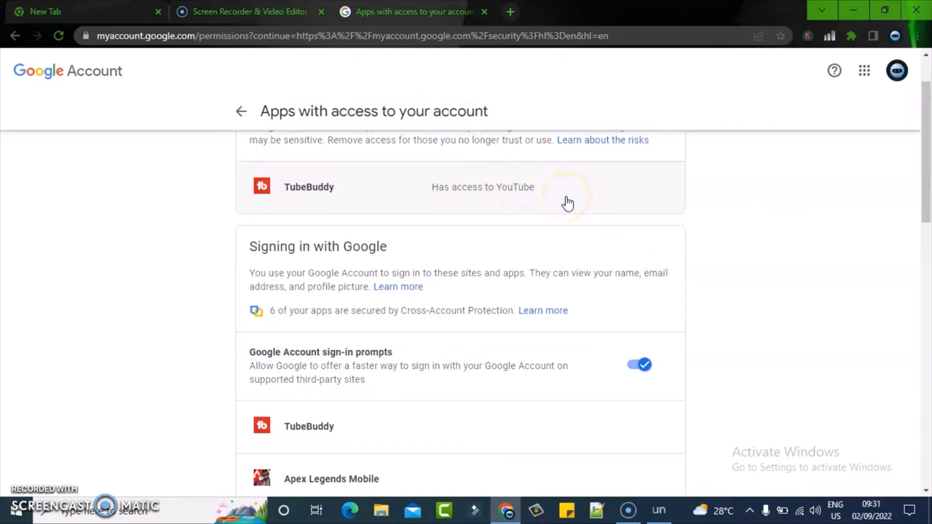
pyautogui.moveTo(568, 195)
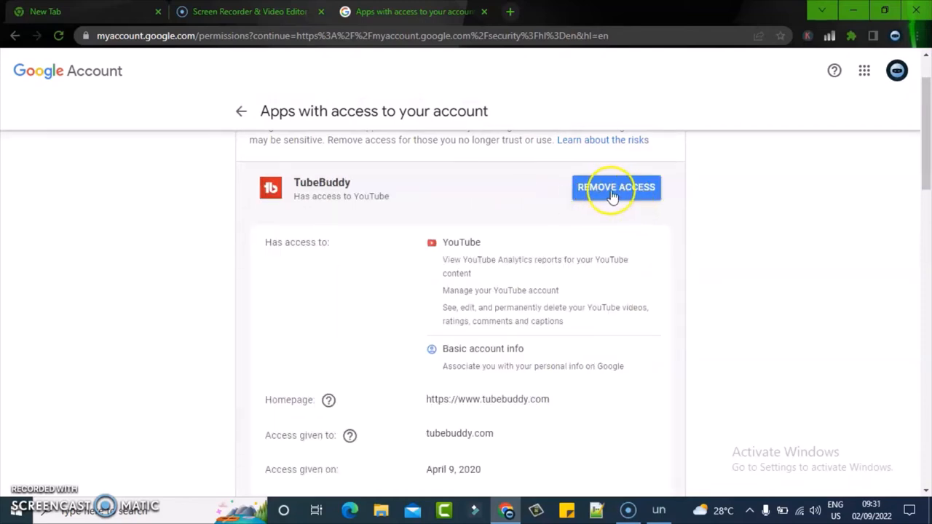
pyautogui.moveTo(588, 343)
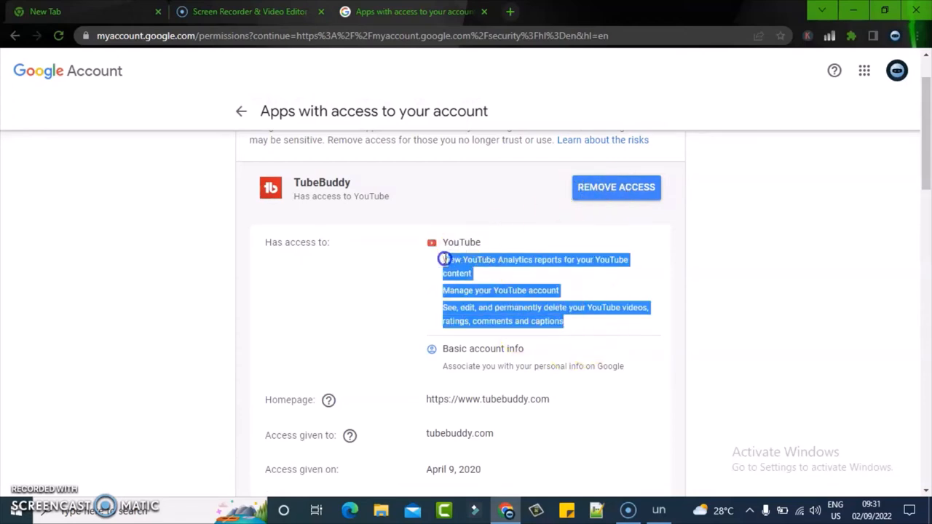
# - Review TubeBuddy's YouTube permissions, then expand Apex Legends Mobile's access details
pyautogui.click(772, 294)
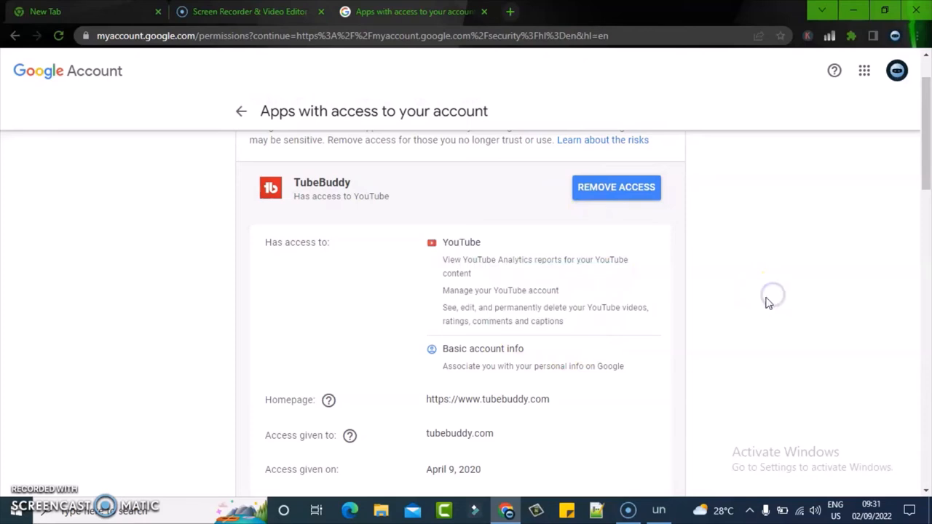
pyautogui.moveTo(498, 310)
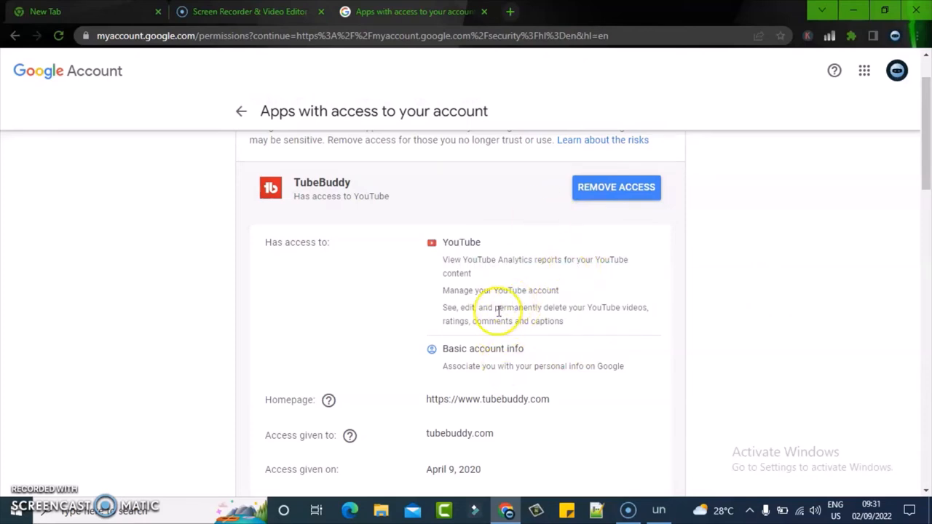
pyautogui.moveTo(609, 304)
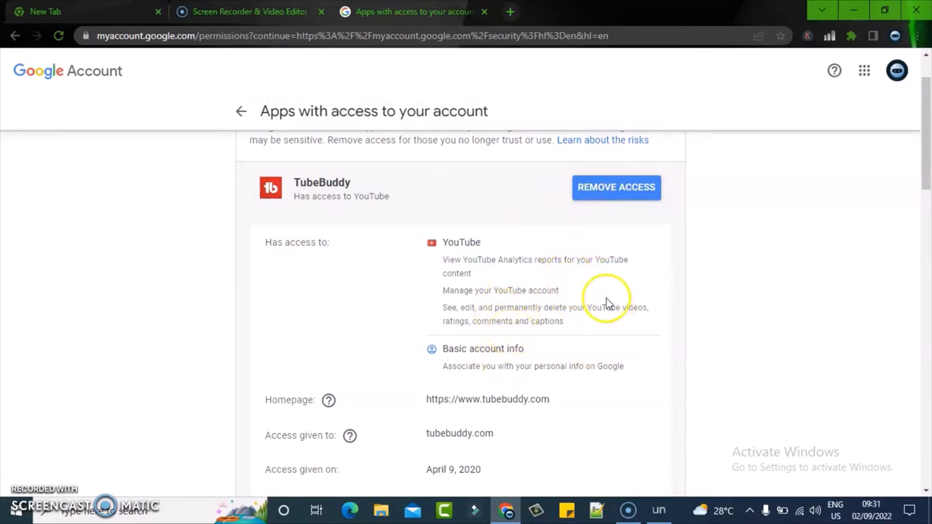
pyautogui.moveTo(772, 203)
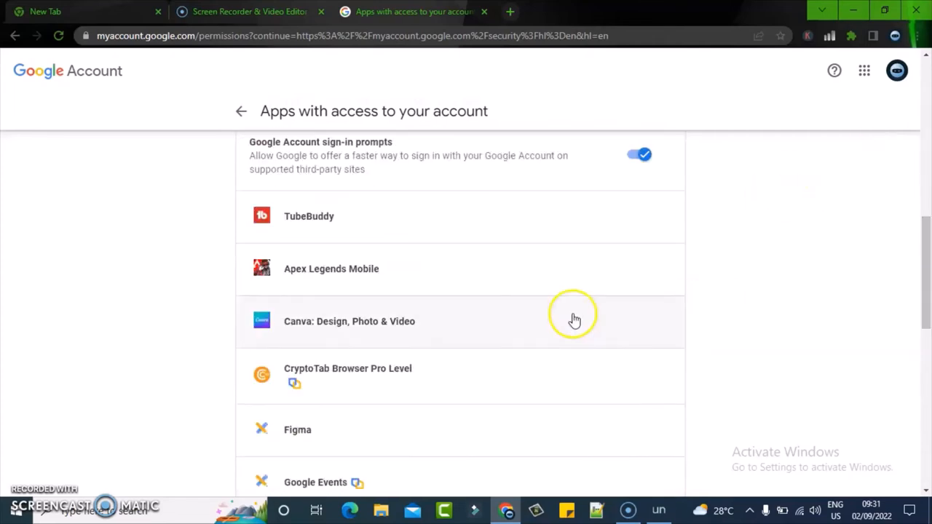
pyautogui.click(346, 268)
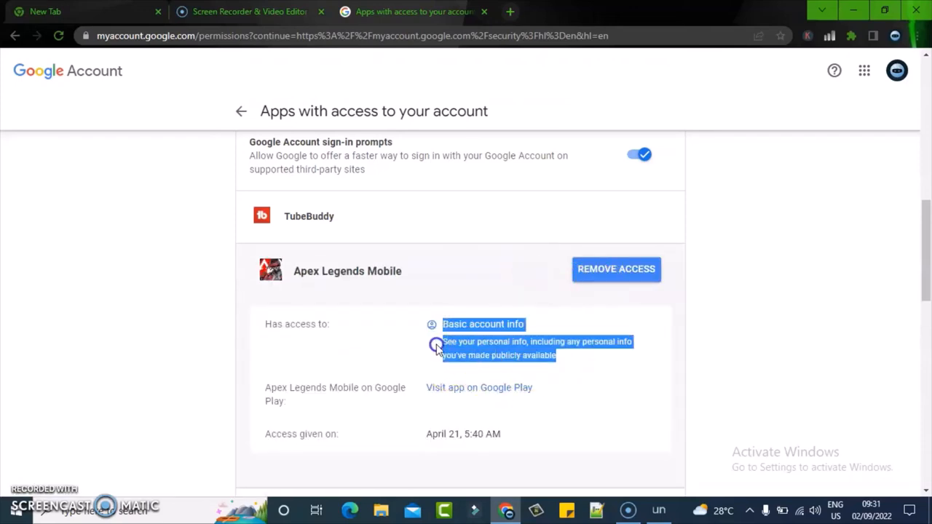
pyautogui.moveTo(639, 255)
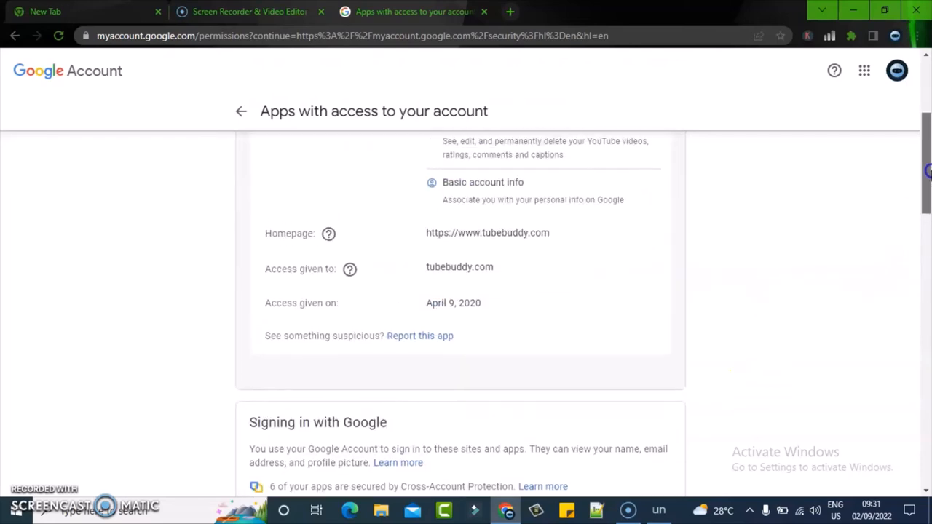
# - Remove TubeBuddy's access and confirm, getting the 'Account access removed' notice
pyautogui.click(615, 187)
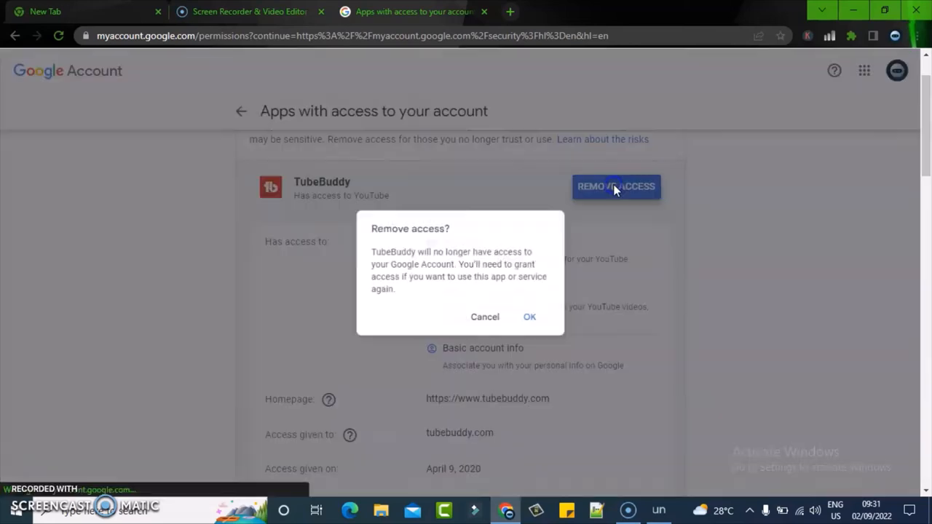
pyautogui.moveTo(536, 322)
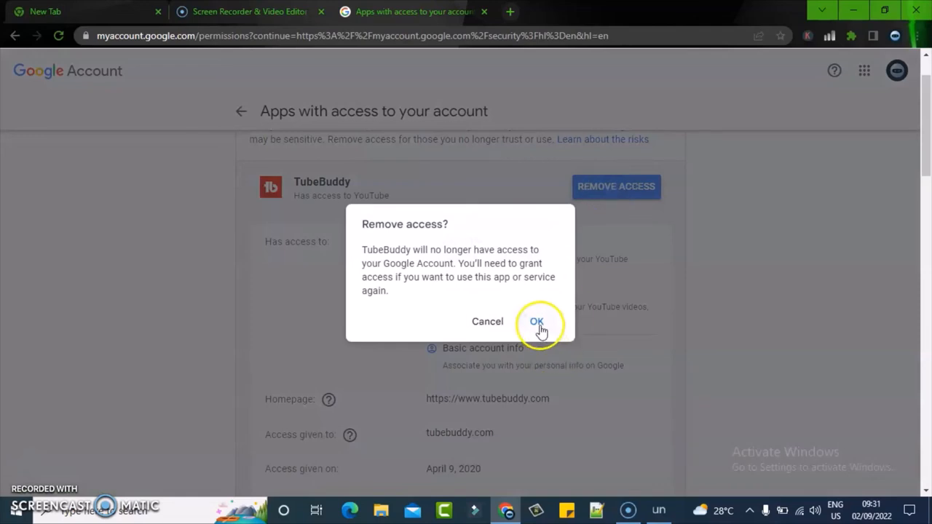
pyautogui.click(536, 321)
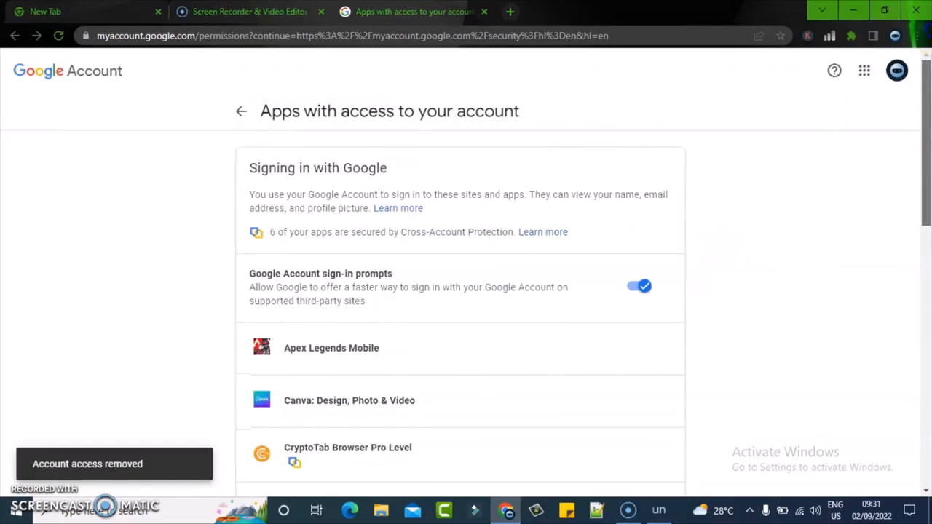
pyautogui.moveTo(480, 226)
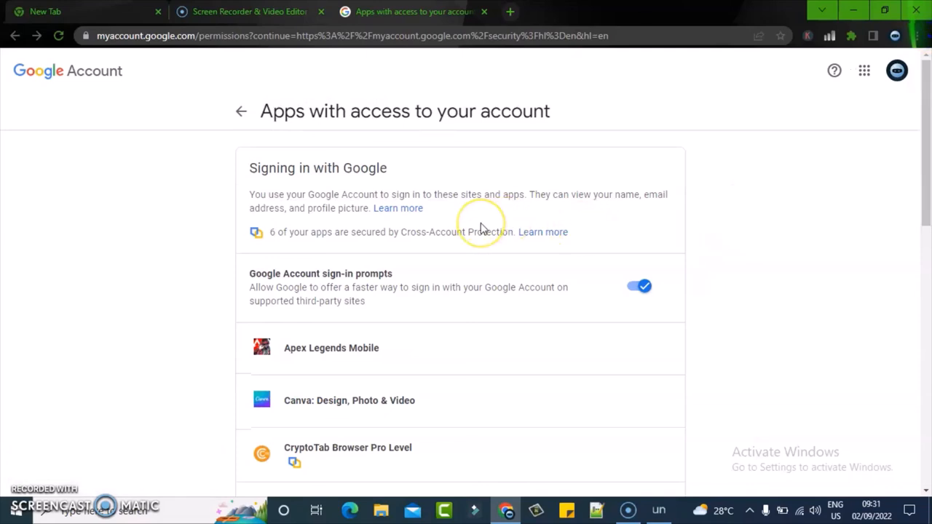
pyautogui.moveTo(242, 169)
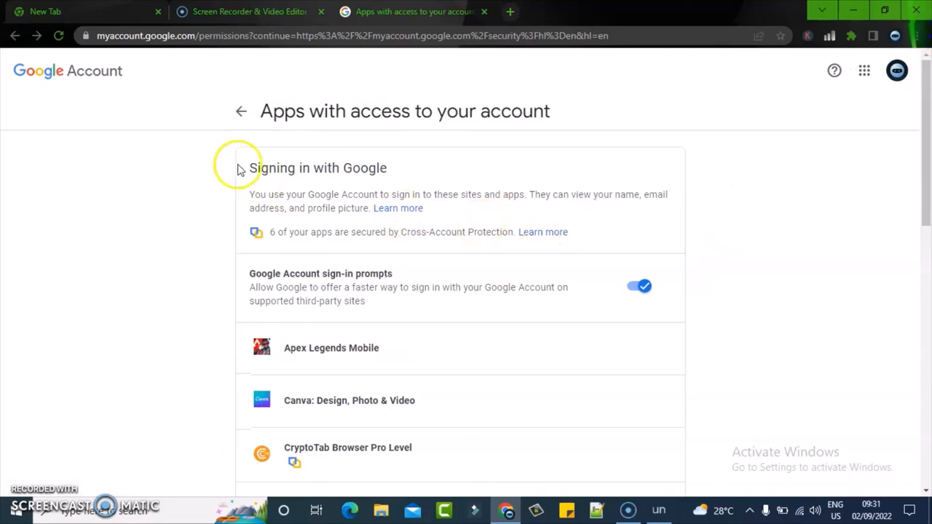
pyautogui.moveTo(180, 60)
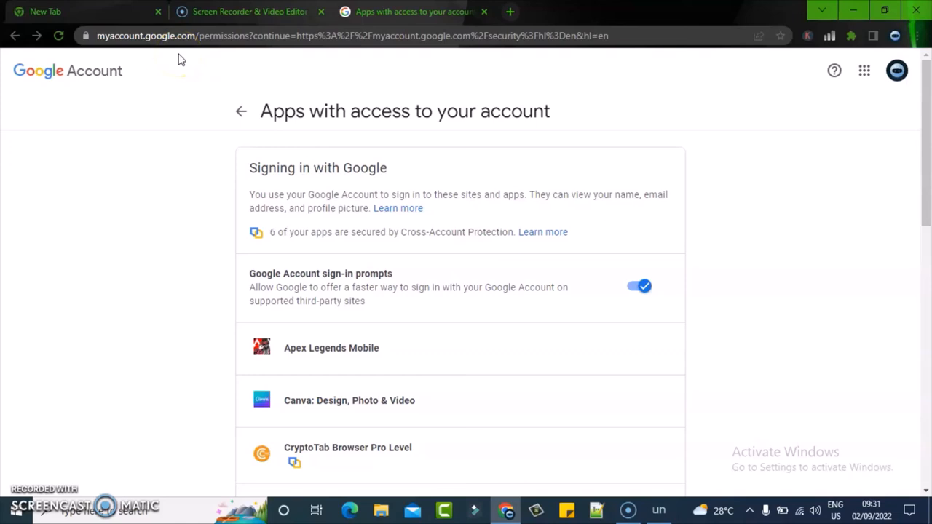
pyautogui.click(328, 35)
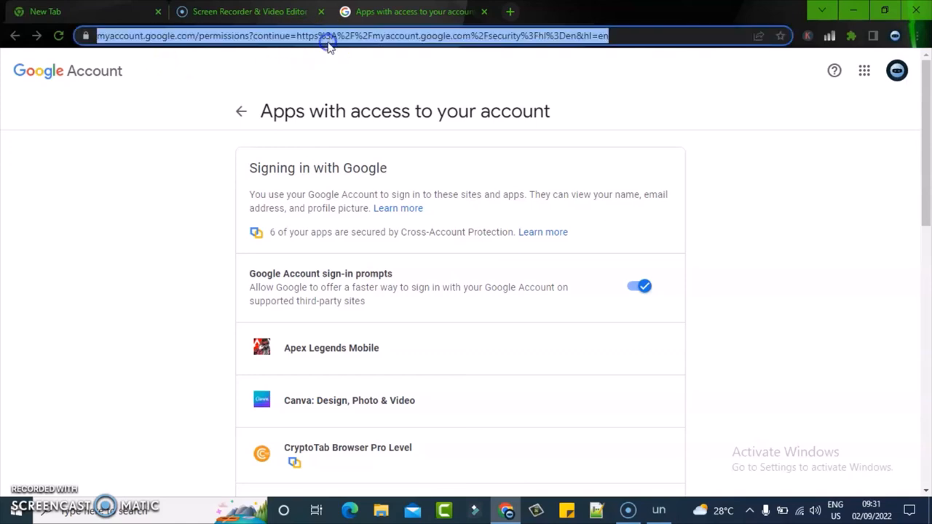